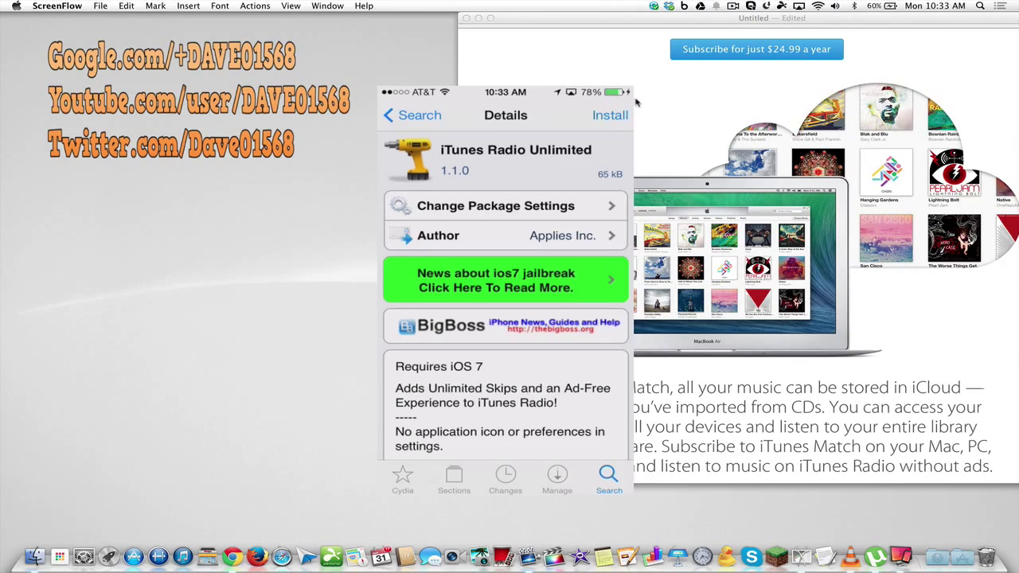
Leave Cydia's iTunes Radio Unlimited details page and go back to the iPhone home screen
scroll(down, 3)
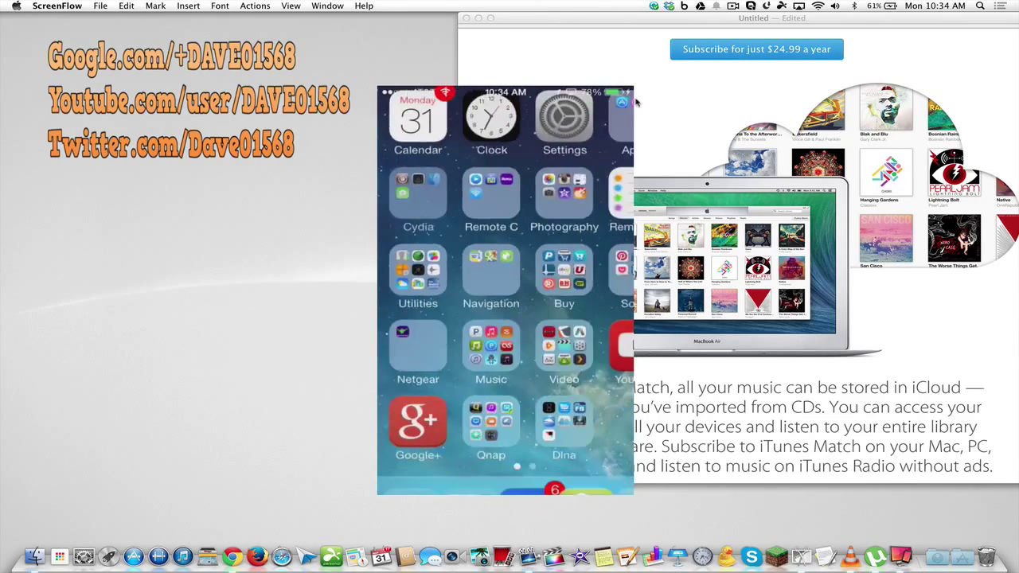
Play the If You Like… Beyoncé featured station in the Music app's iTunes Radio
click(491, 354)
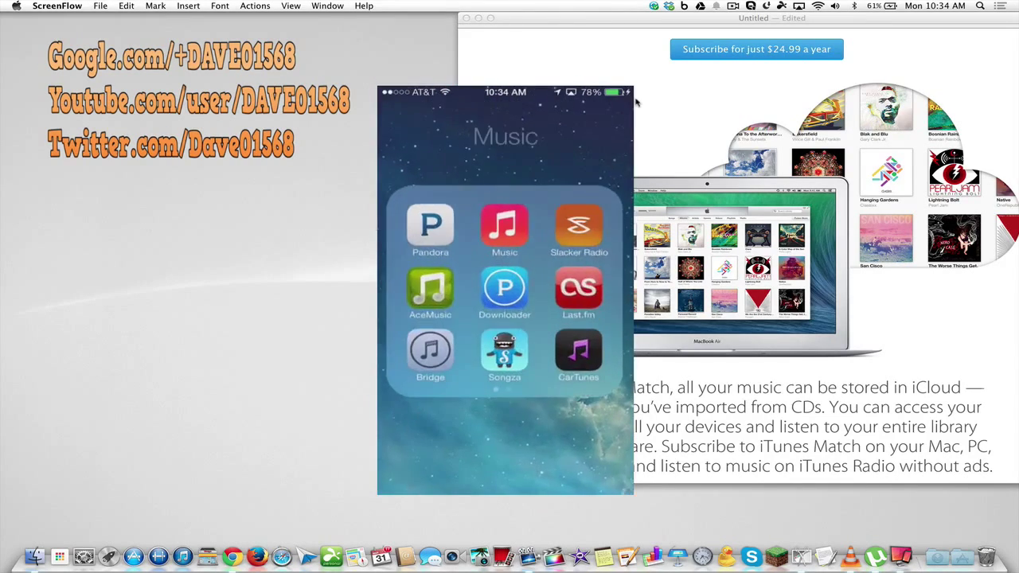
click(504, 231)
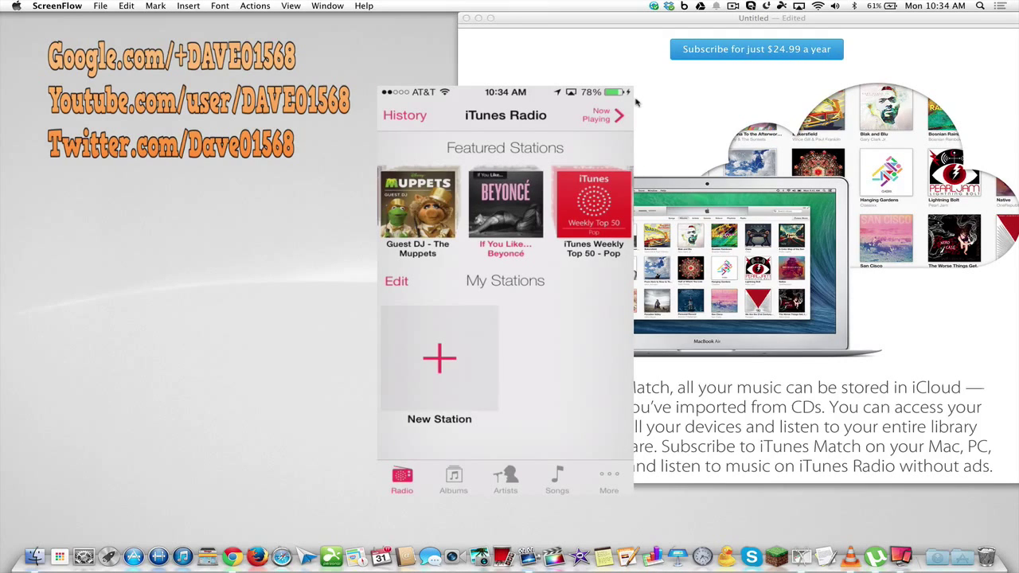
click(506, 203)
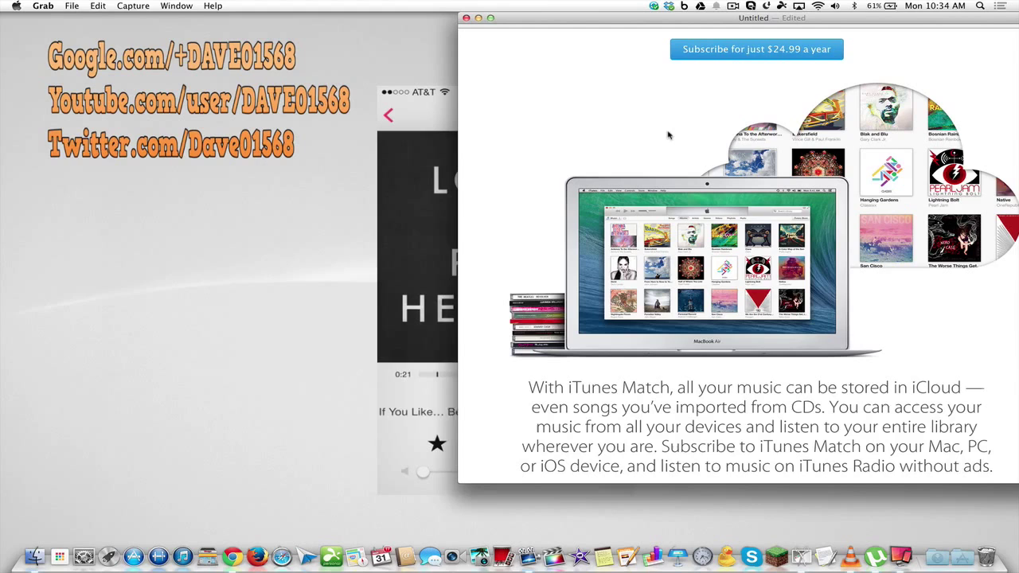
mouse_move(211, 295)
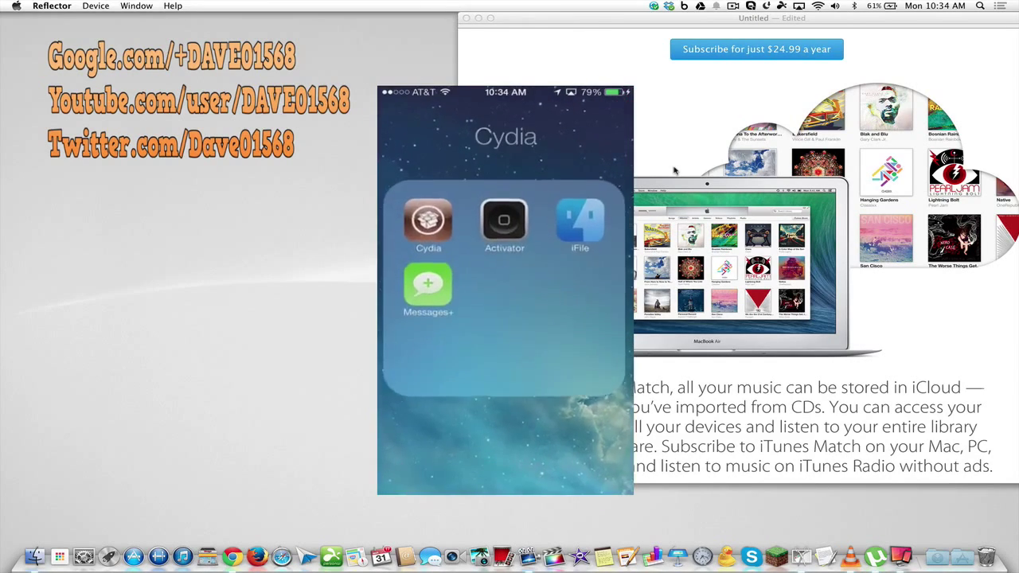
Install and confirm iTunes Radio Unlimited in Cydia, then return to iTunes Radio
click(428, 219)
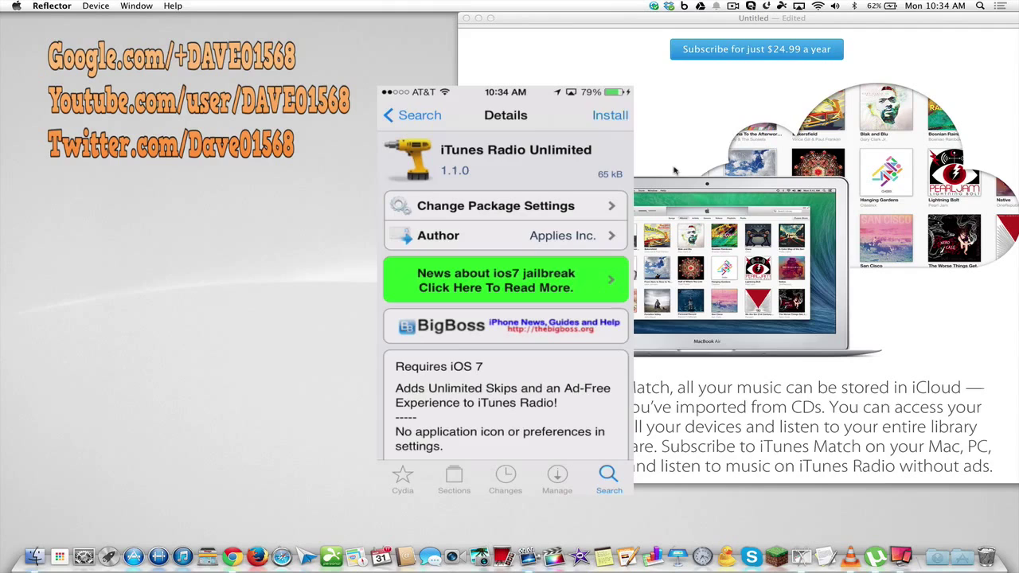
click(609, 114)
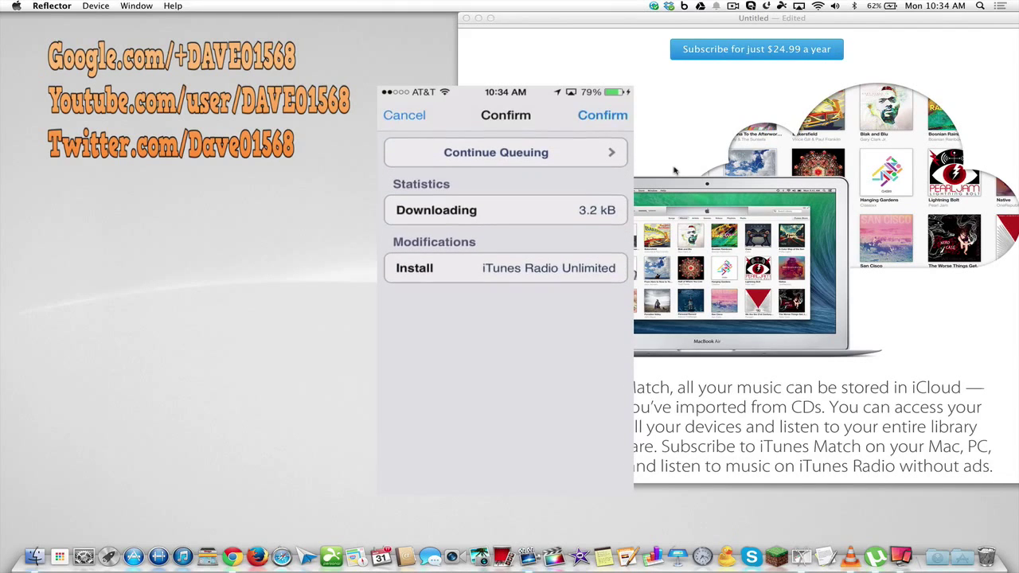
click(602, 114)
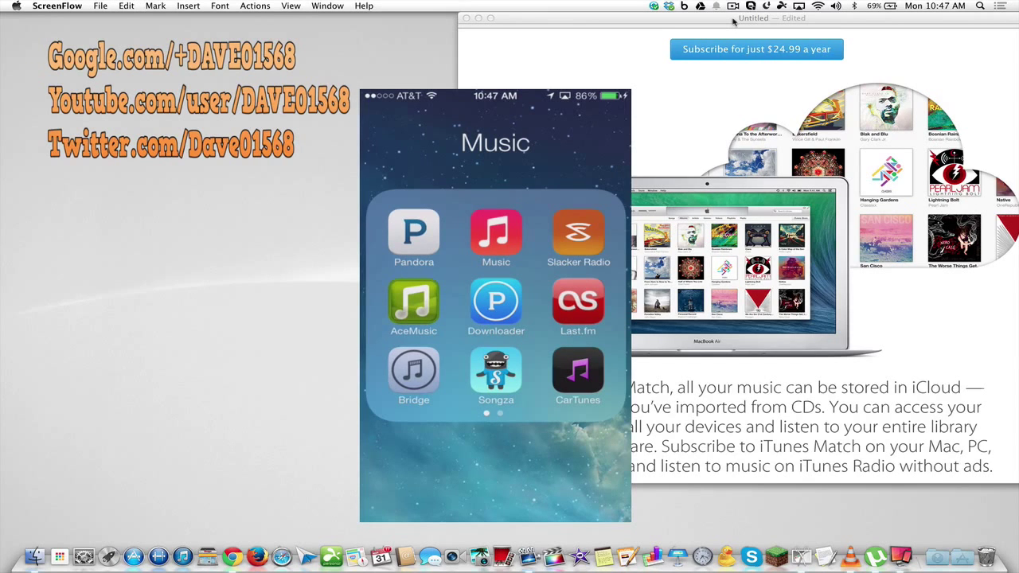
click(496, 230)
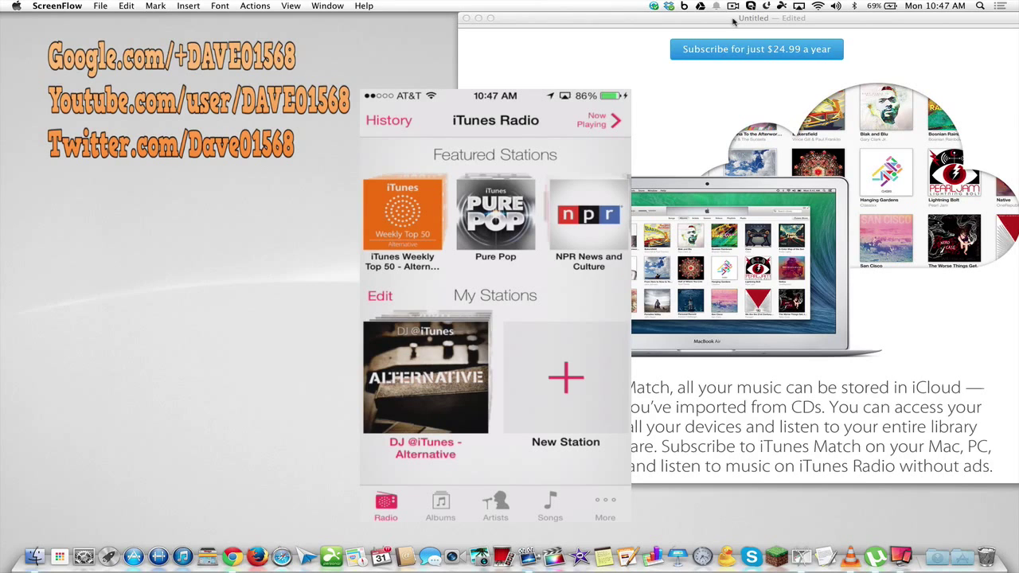
click(425, 374)
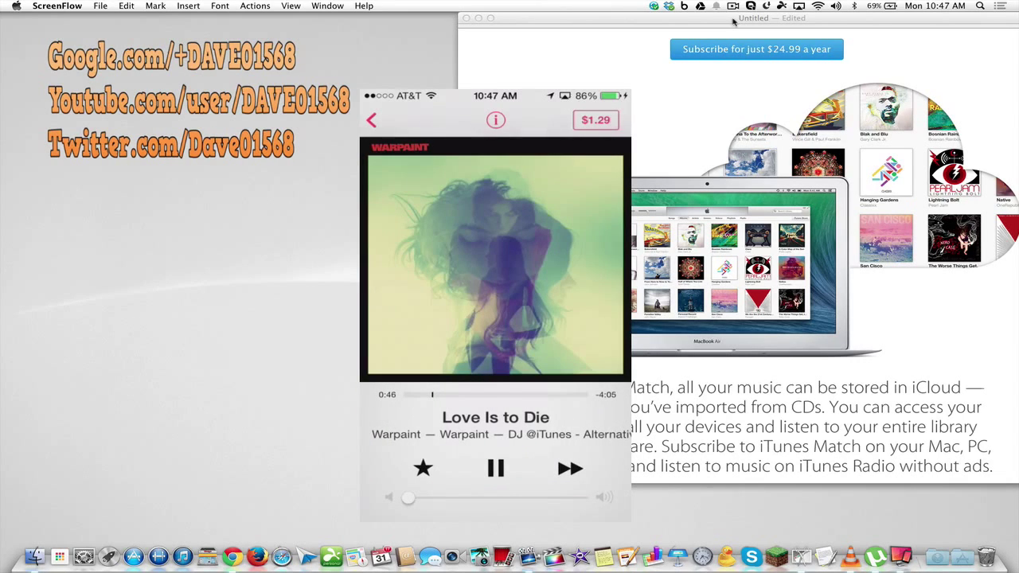
click(569, 468)
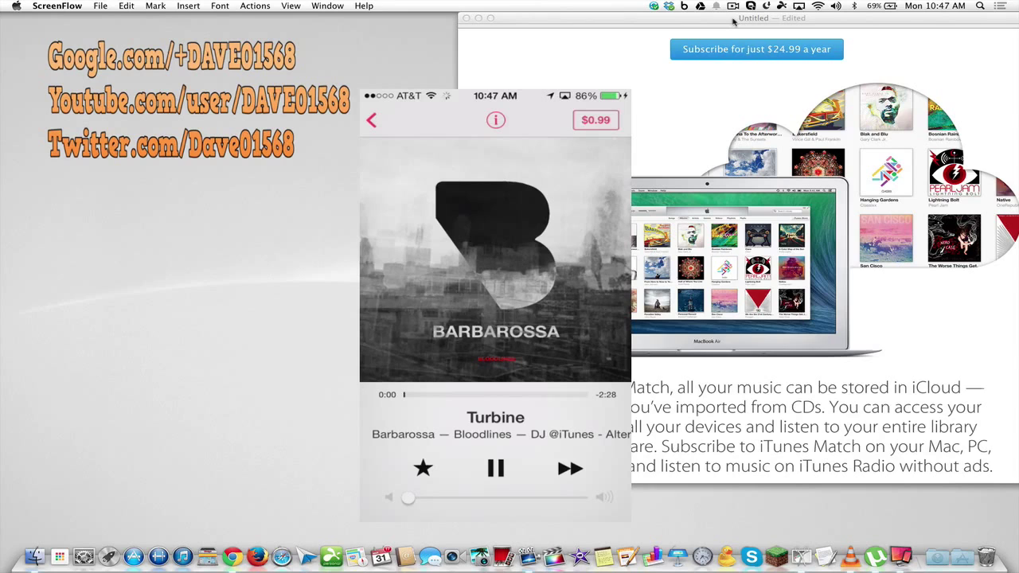
click(570, 468)
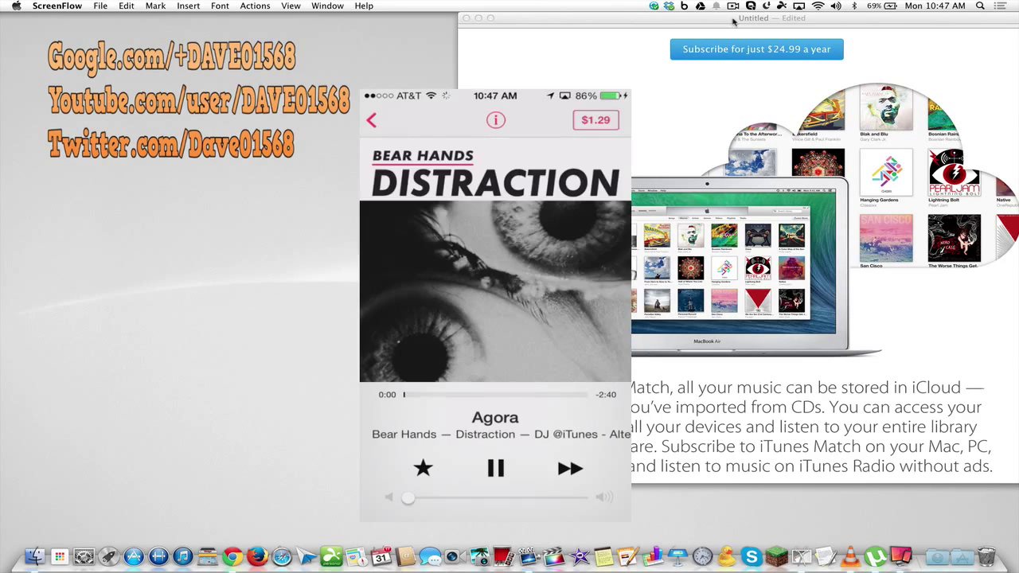
click(569, 468)
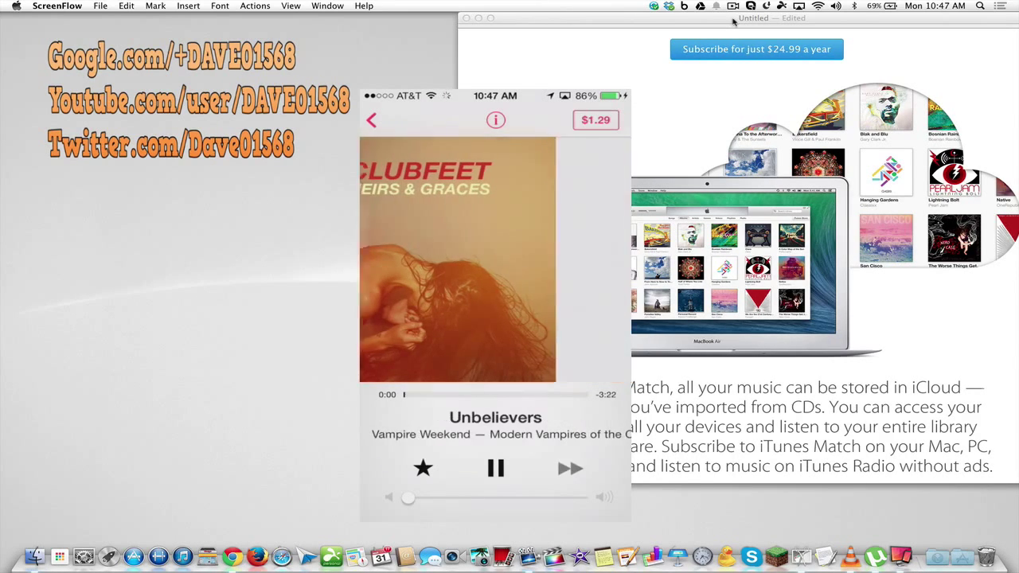
click(570, 469)
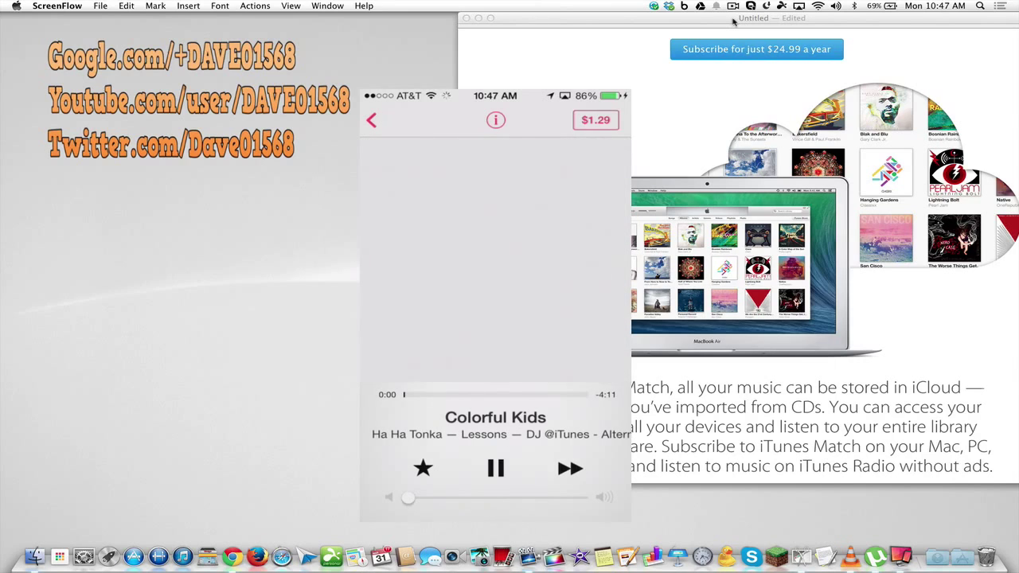
click(569, 468)
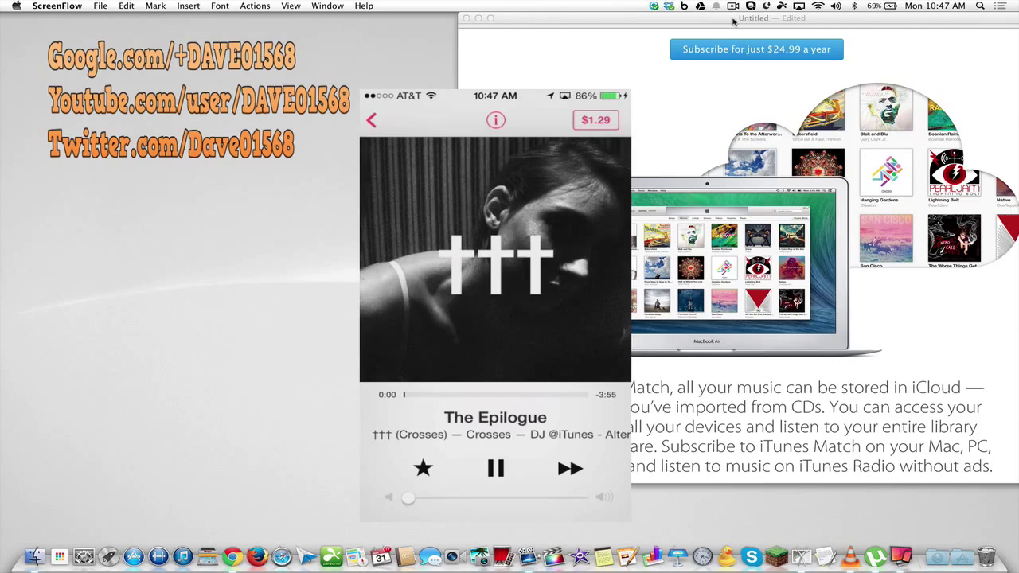
click(570, 468)
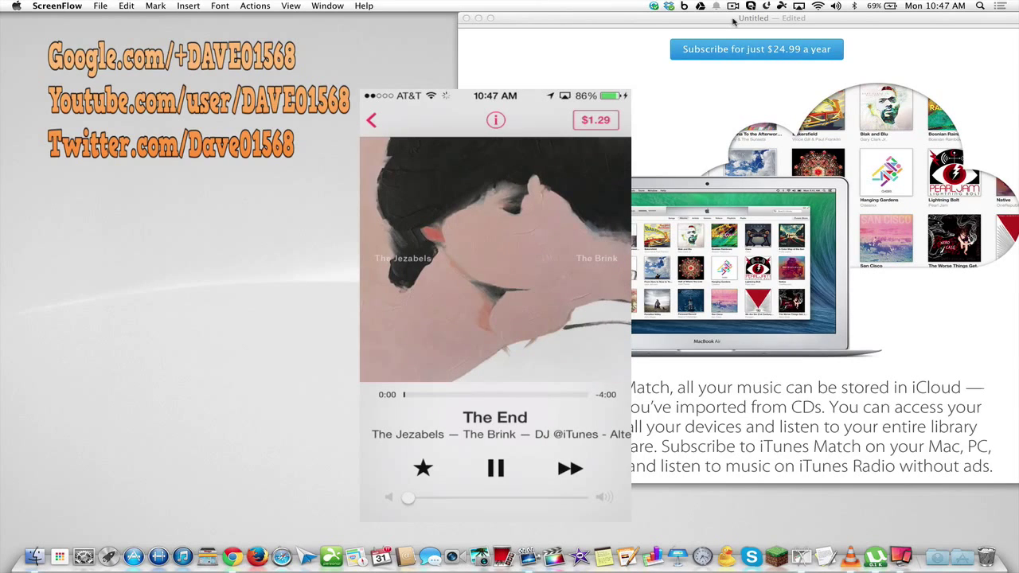
click(570, 468)
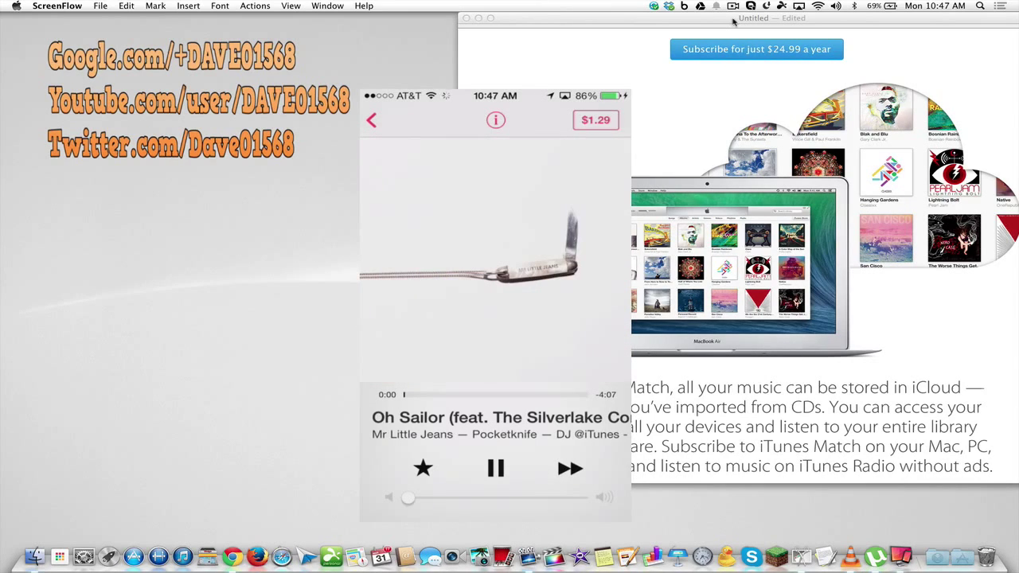
click(570, 468)
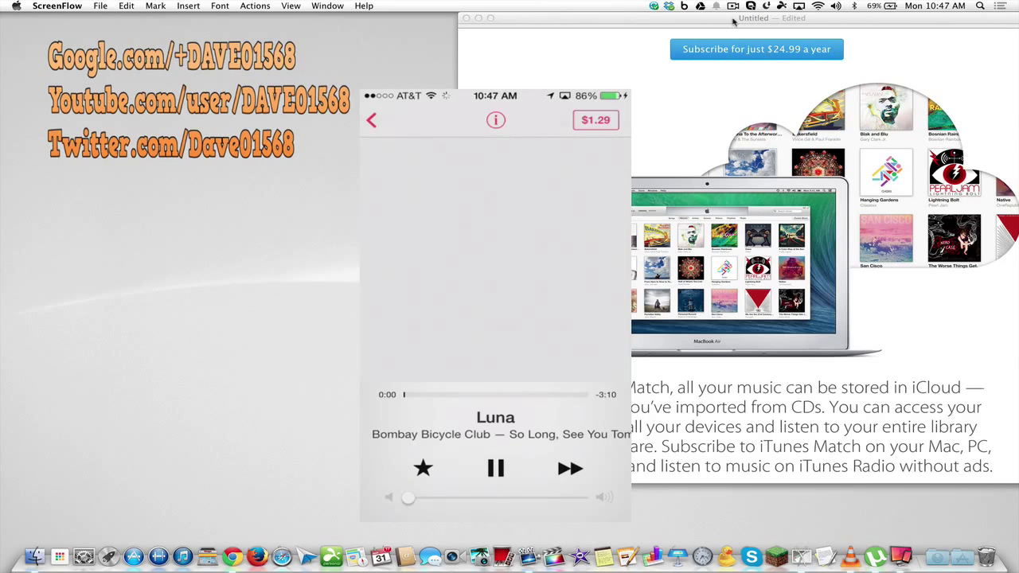
click(570, 468)
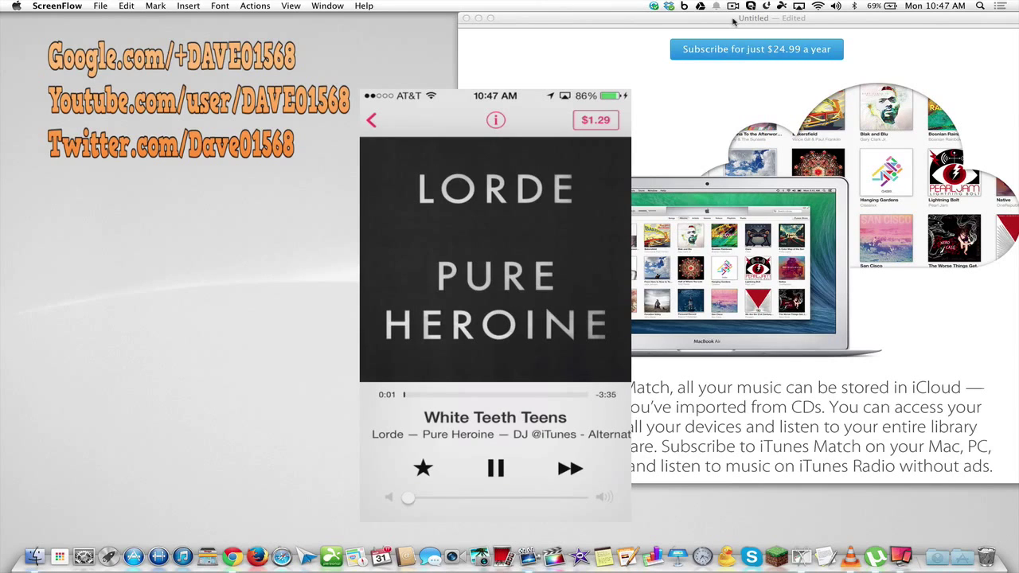
click(569, 468)
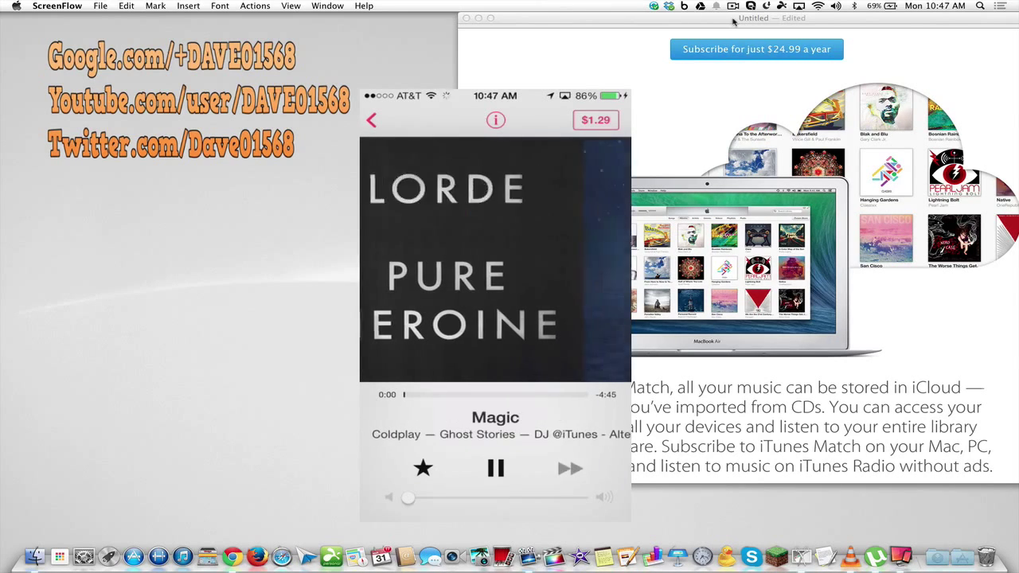
click(570, 468)
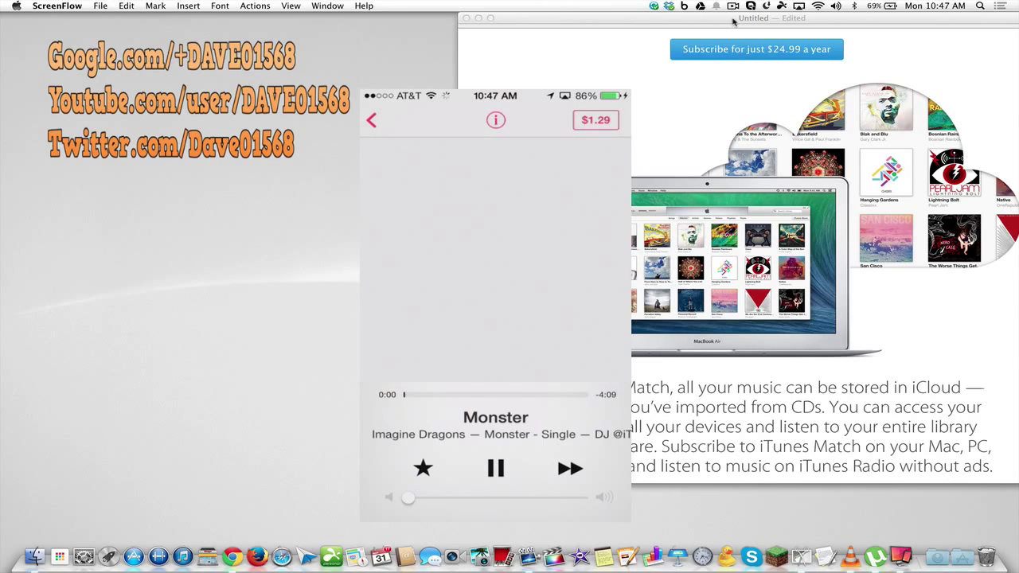
click(571, 468)
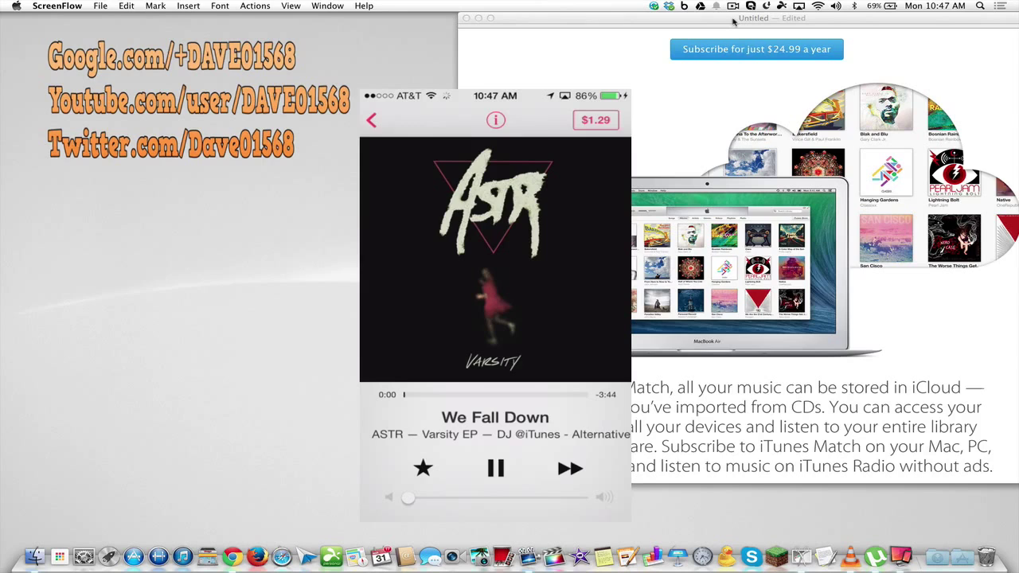
click(570, 468)
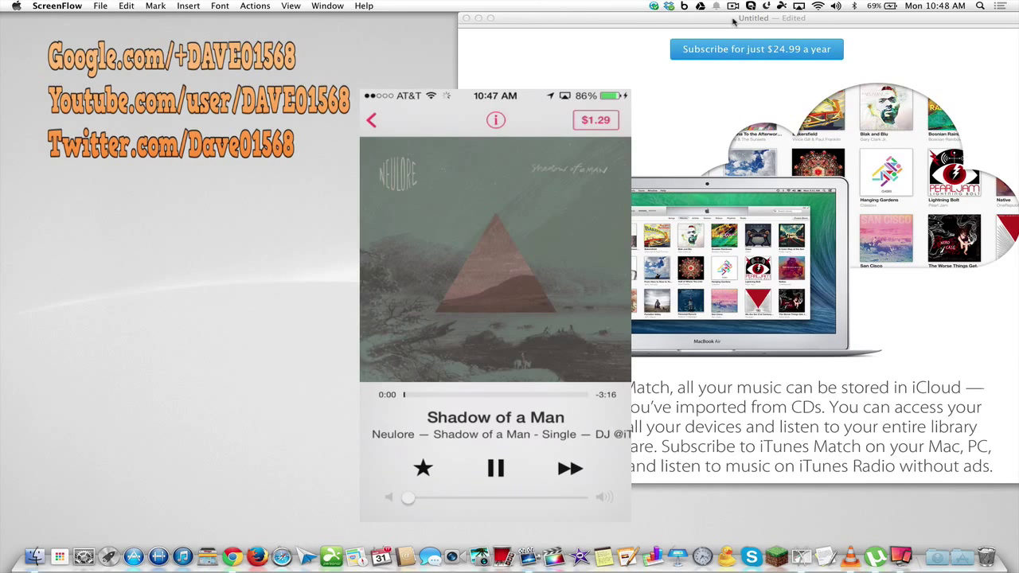
click(570, 468)
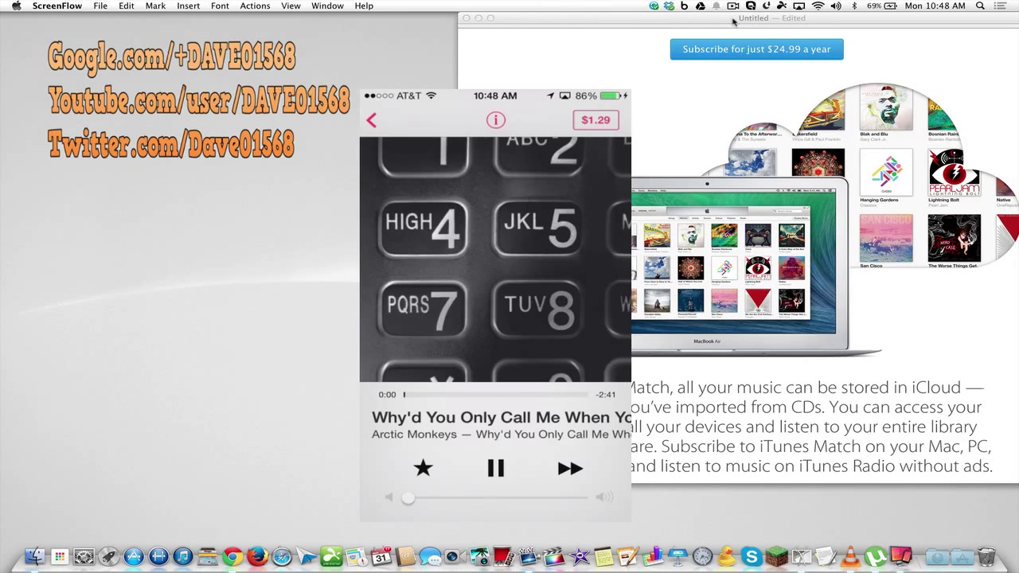
click(570, 469)
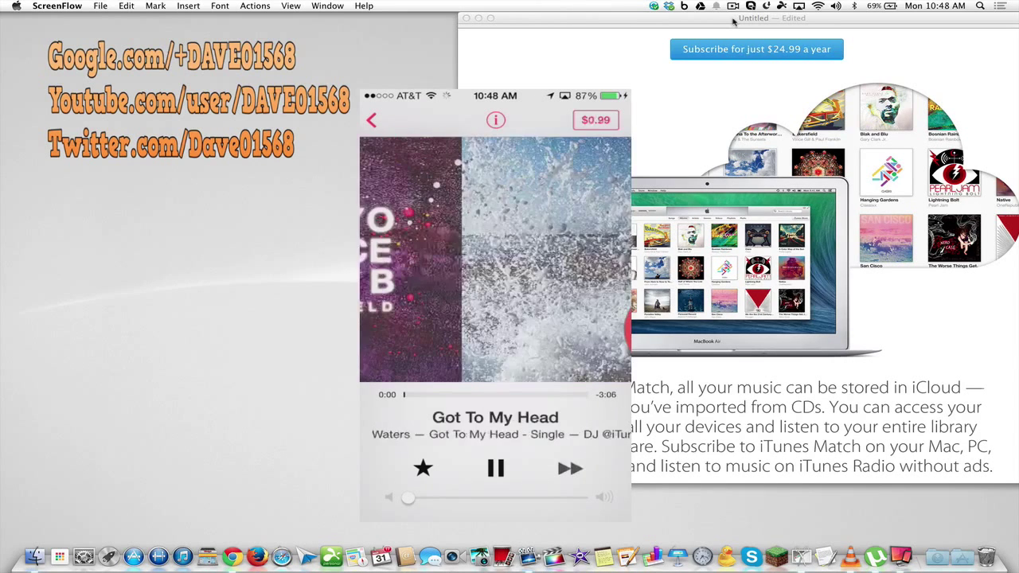